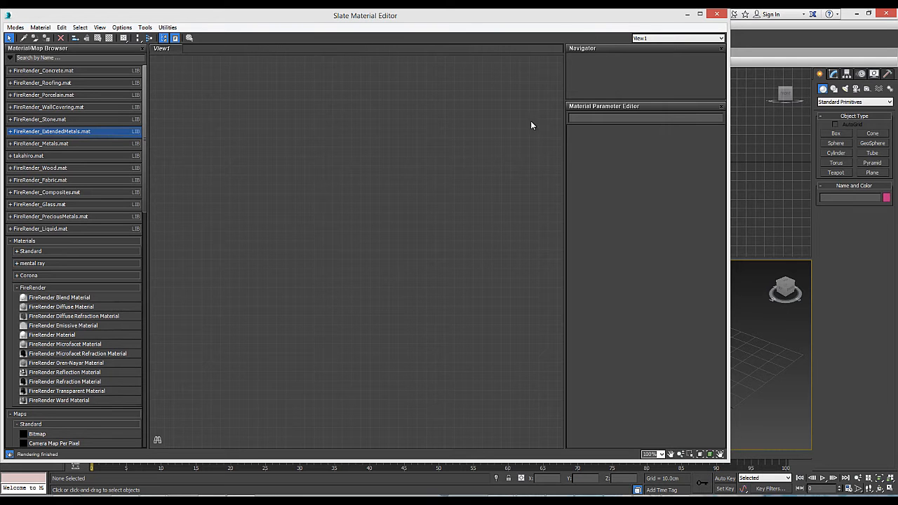
mouse_move(468, 167)
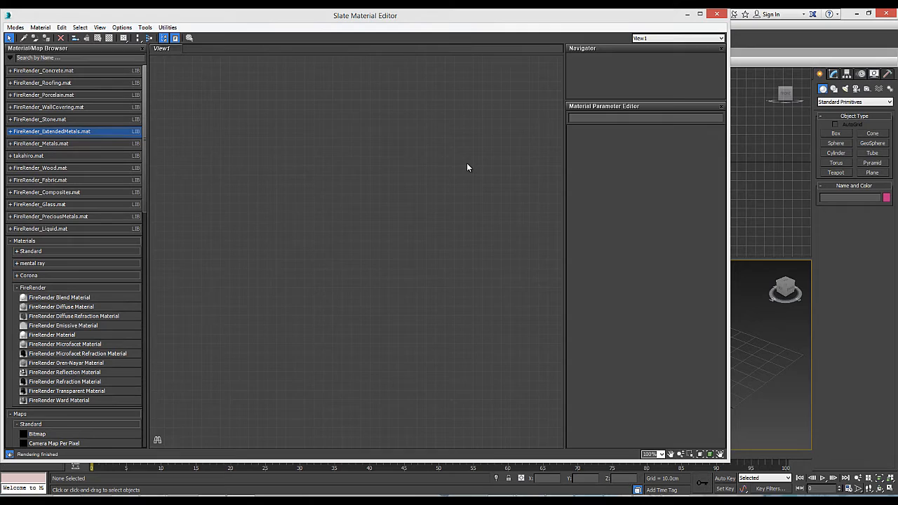
mouse_move(464, 182)
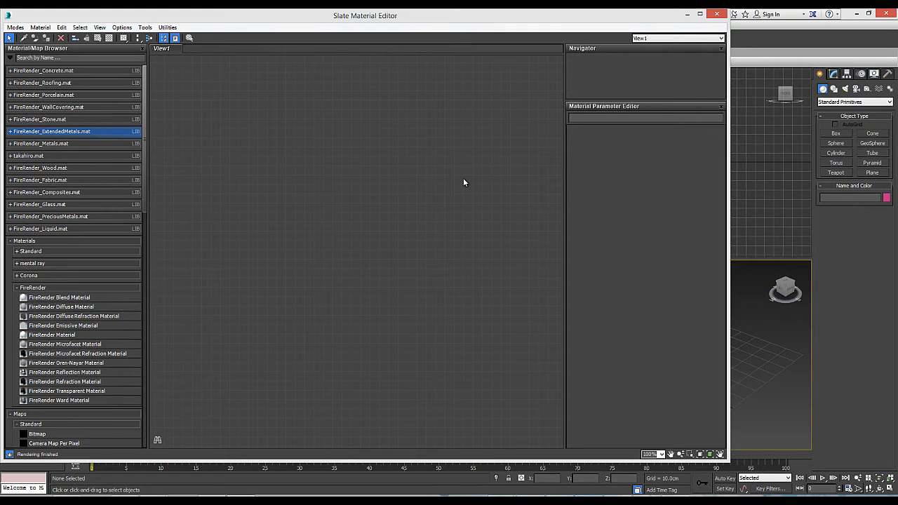
mouse_move(273, 365)
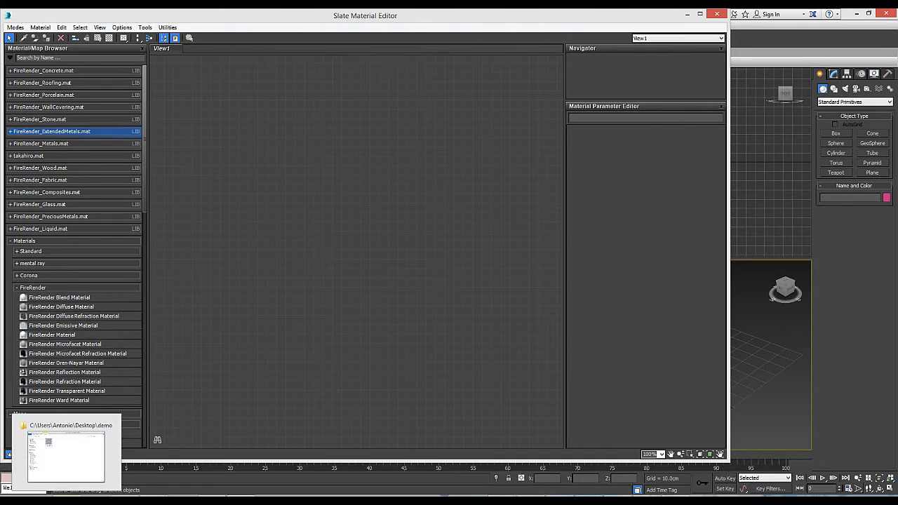
- Drag the hammered texture image from Explorer into the node view as a Bitmap node
left_click(65, 456)
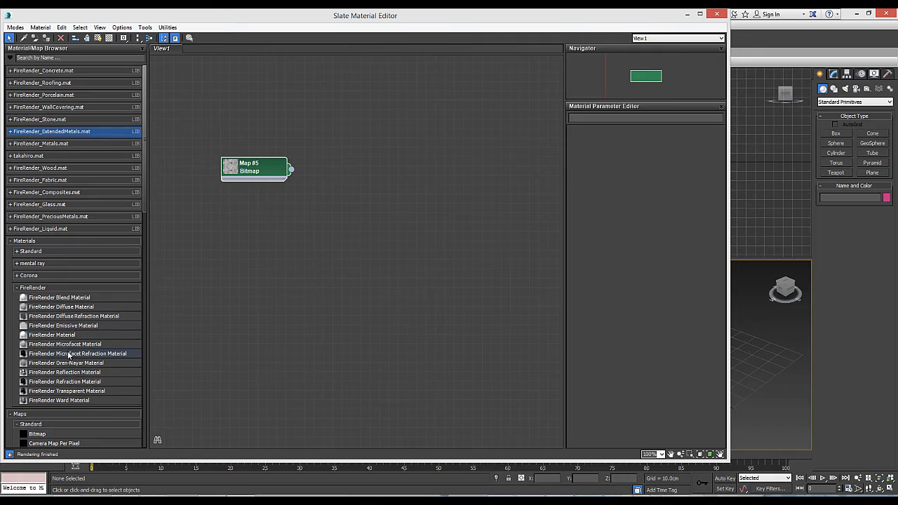
- Add a FireRender Microfacet Material node and show its parameters
left_click(64, 344)
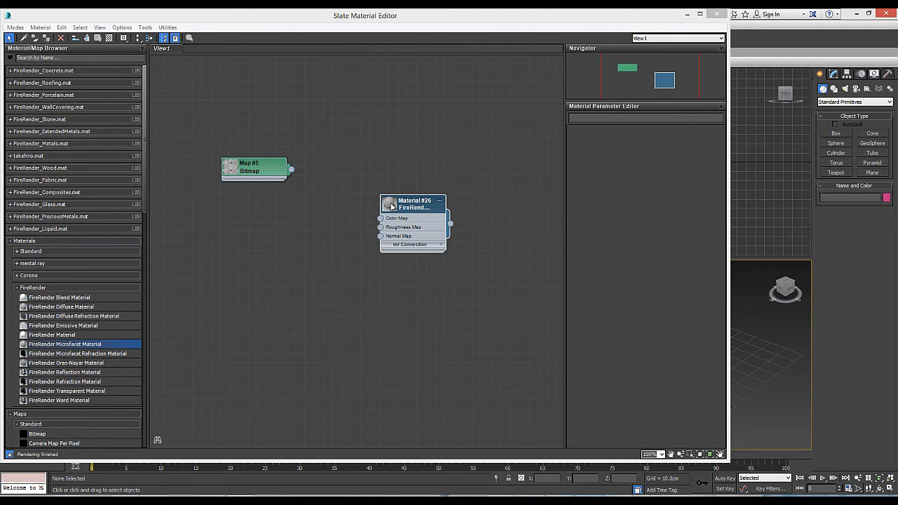
left_click(412, 205)
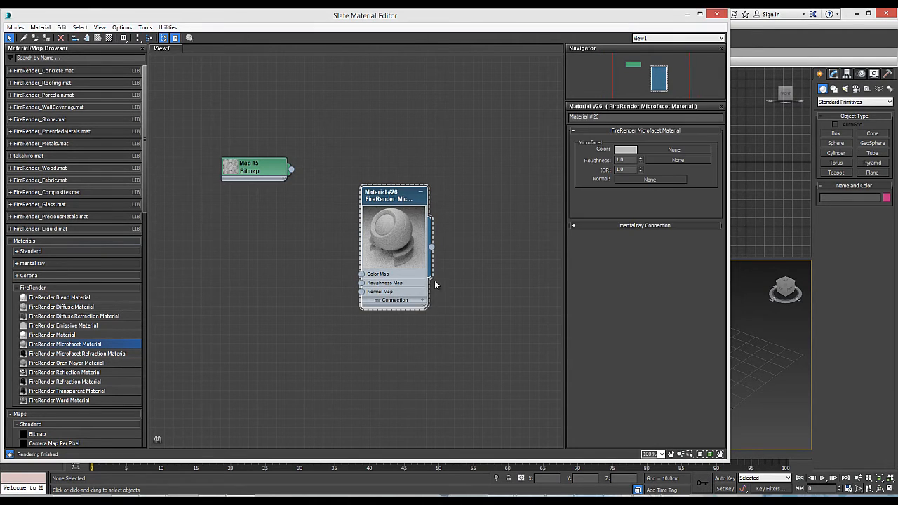
mouse_move(435, 298)
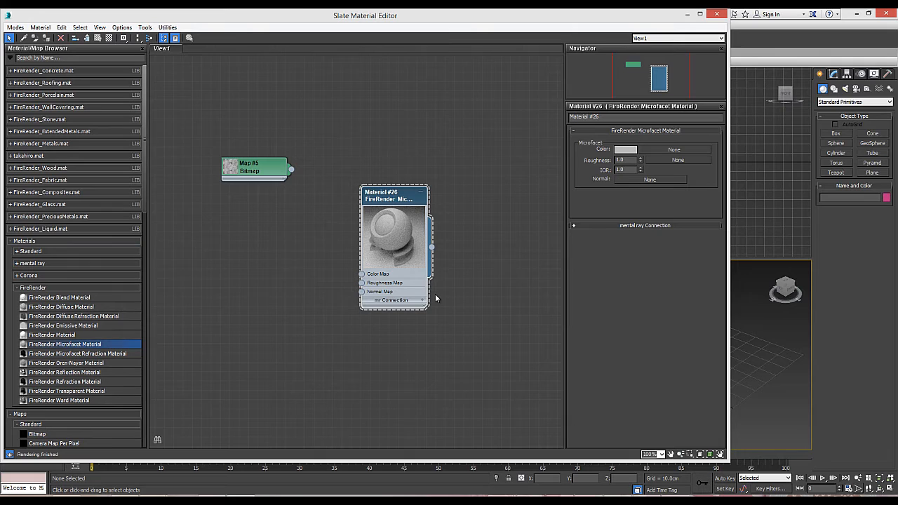
mouse_move(427, 315)
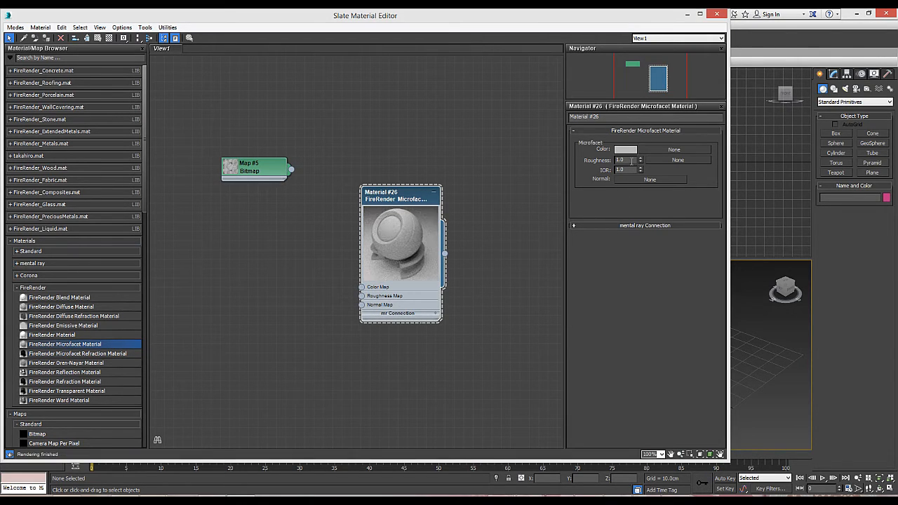
triple_click(623, 160)
type("0.5")
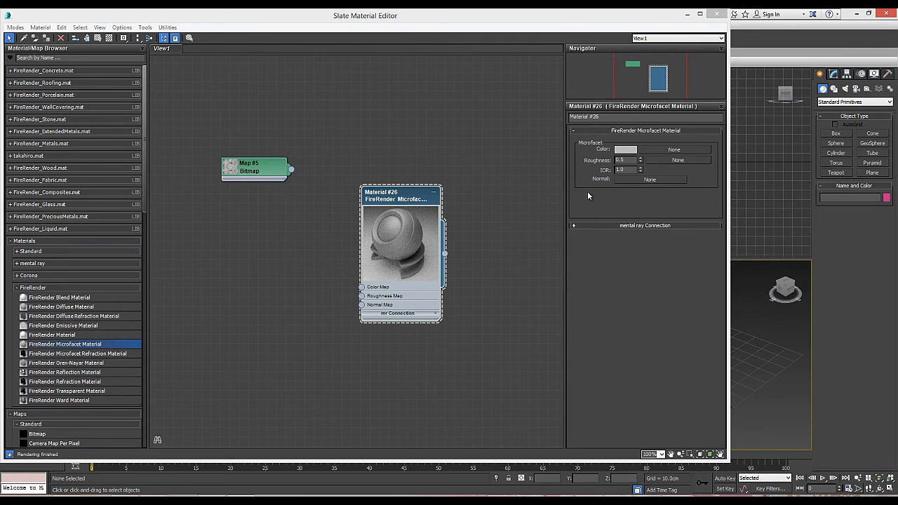
mouse_move(549, 208)
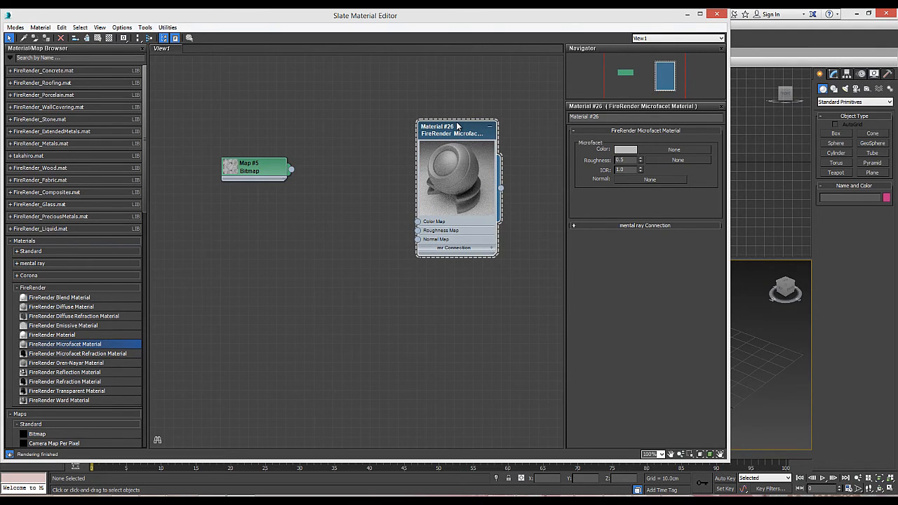
left_click(624, 149)
type("1.51")
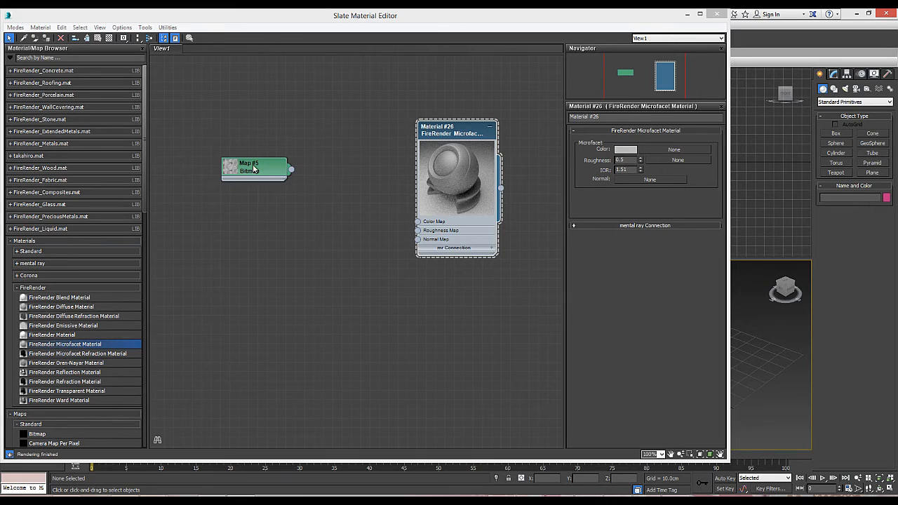
left_click_drag(250, 169, 258, 188)
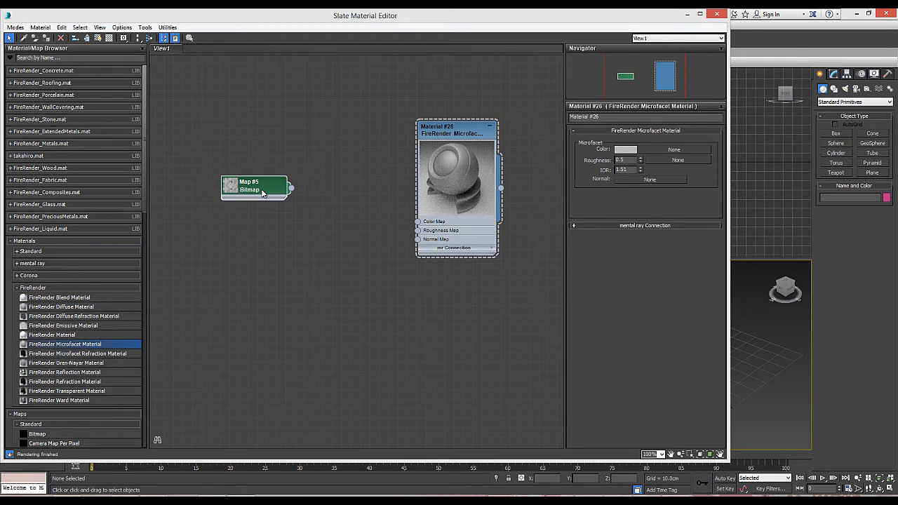
left_click_drag(291, 188, 400, 224)
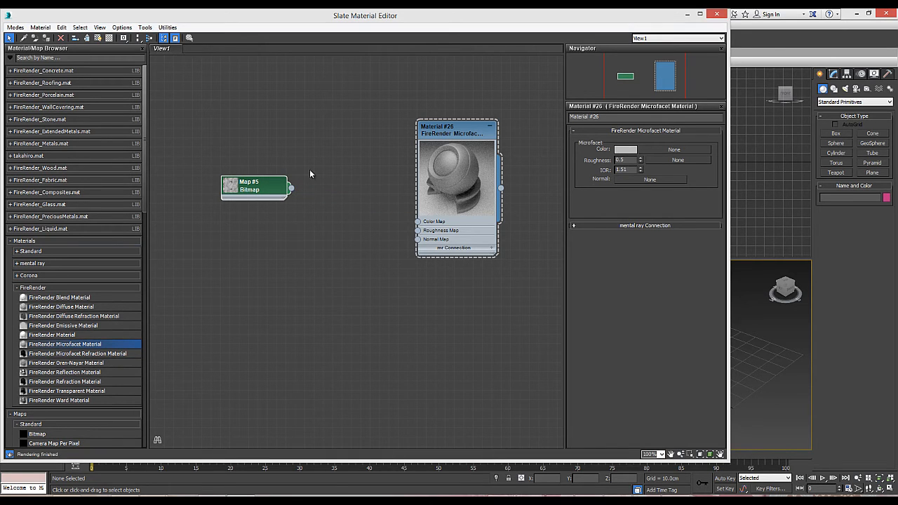
mouse_move(293, 297)
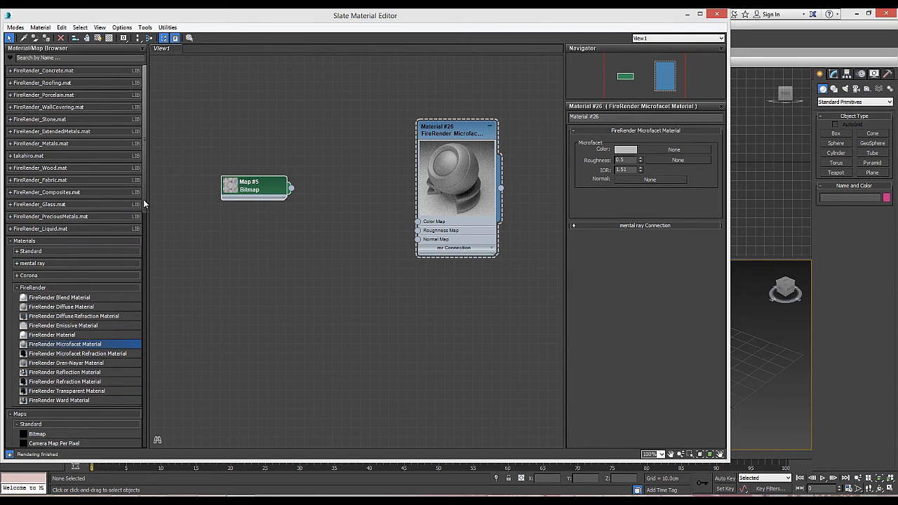
scroll("down", 3)
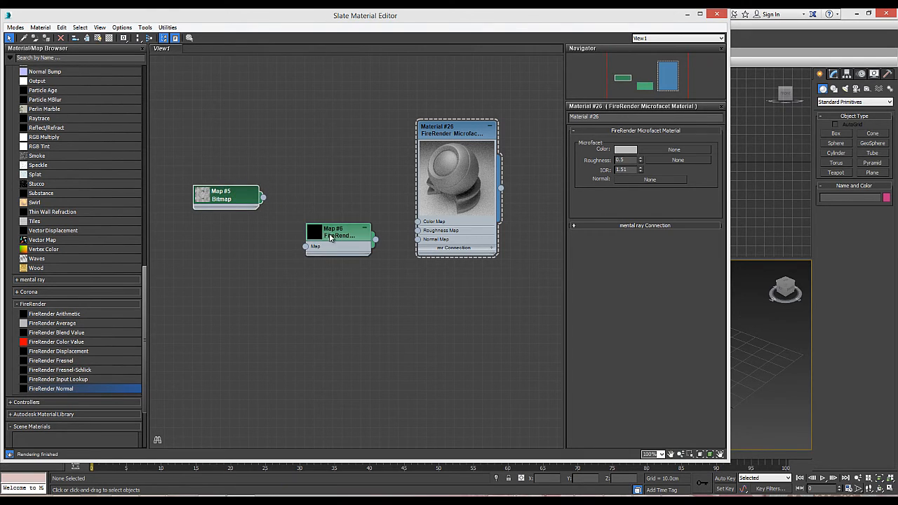
- Add a FireRender Normal node fed by the bitmap with Bump Map enabled, and enlarge the preview
left_click_drag(339, 239, 330, 227)
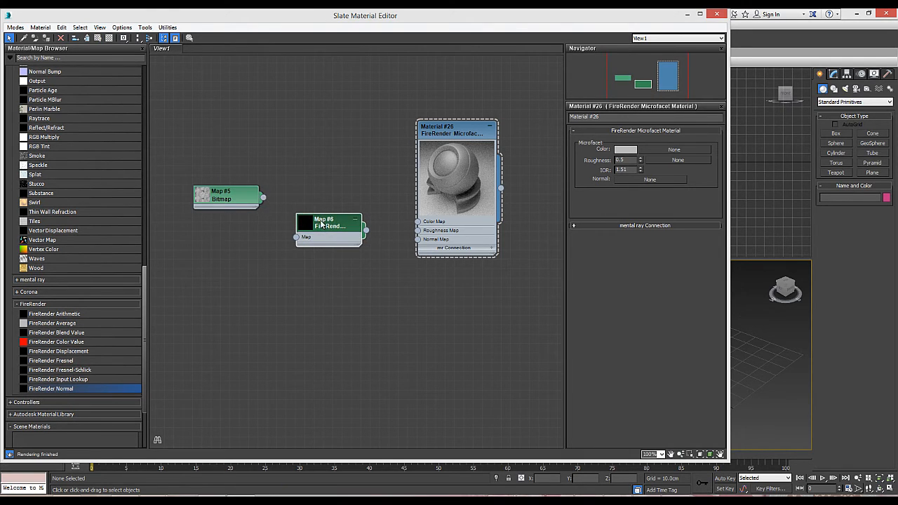
left_click(330, 224)
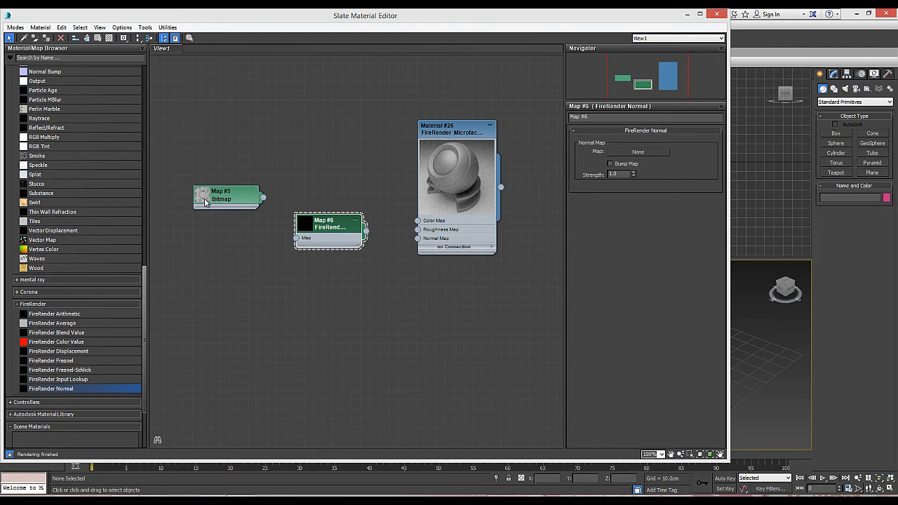
left_click_drag(263, 197, 295, 238)
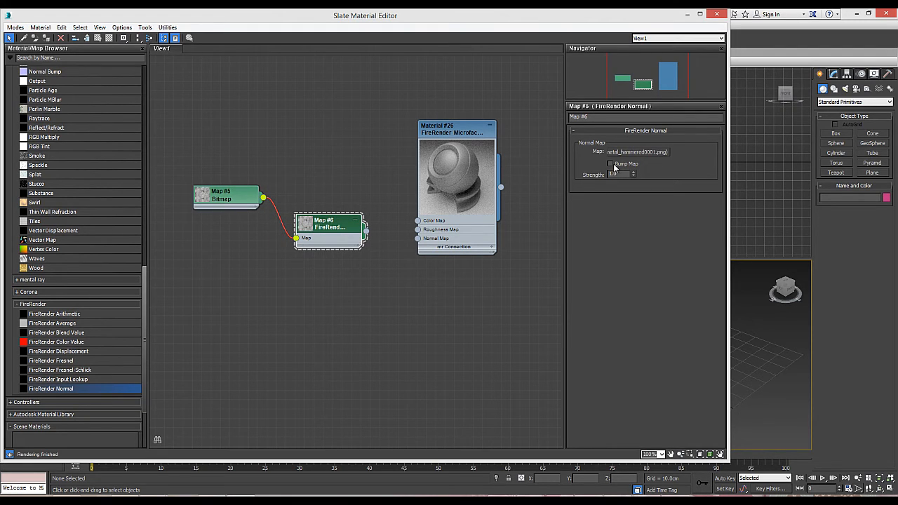
left_click(609, 162)
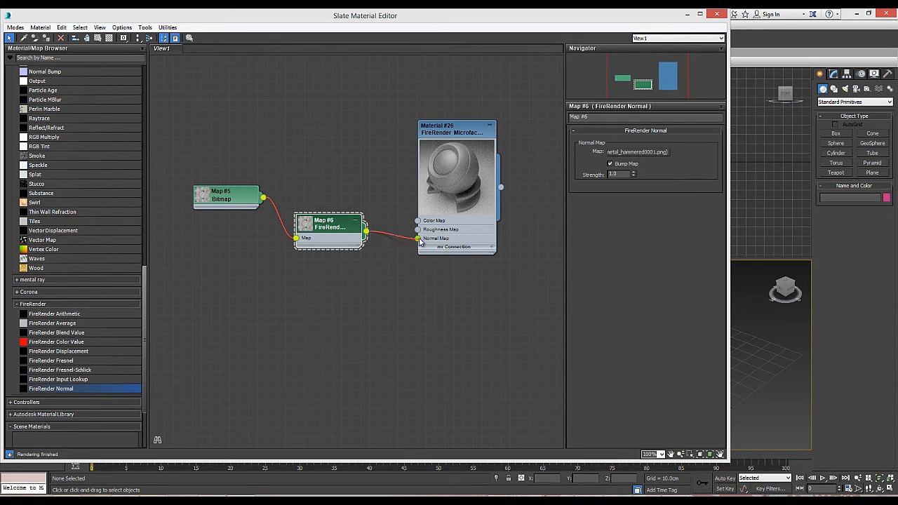
left_click_drag(226, 195, 203, 199)
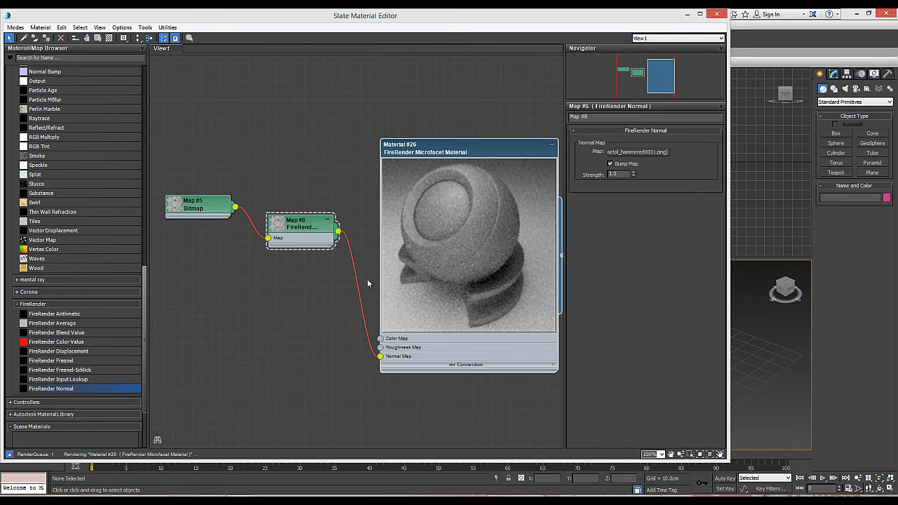
- Wire the FireRender Normal output into the Microfacet material's Normal Map socket
left_click_drag(301, 224, 301, 258)
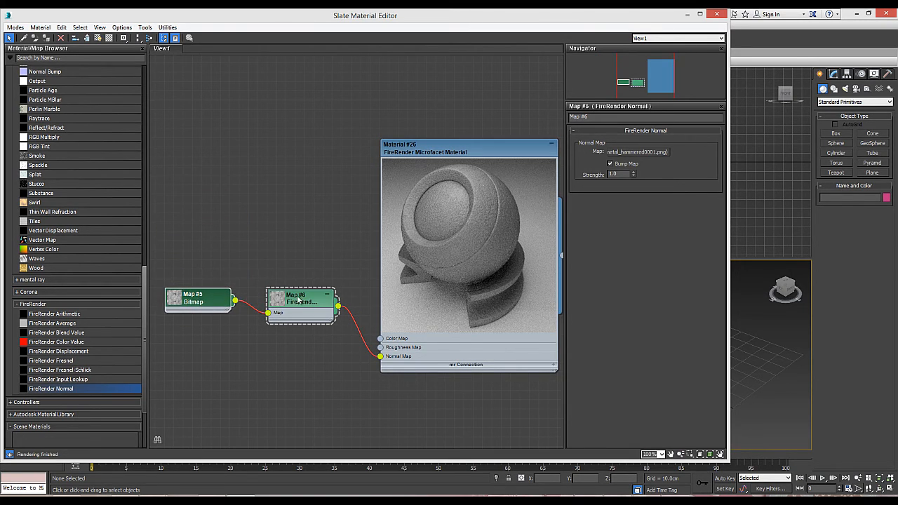
mouse_move(456, 217)
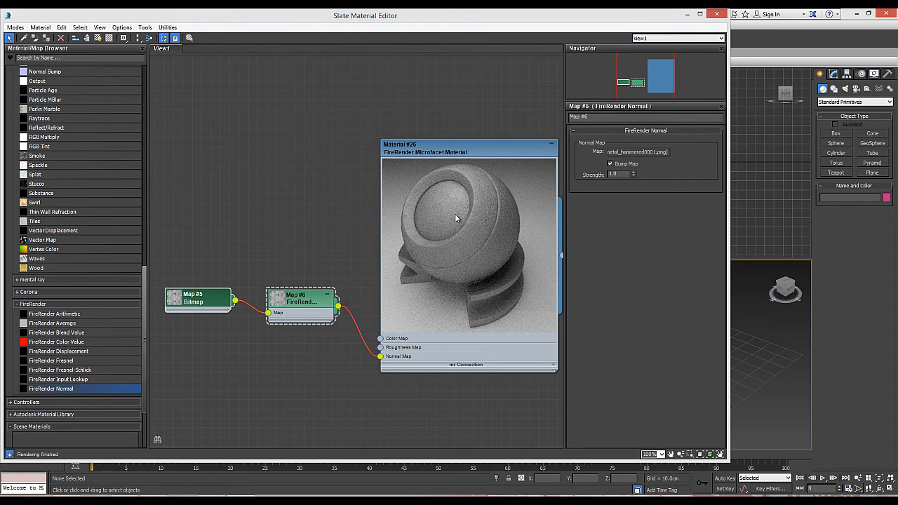
mouse_move(444, 230)
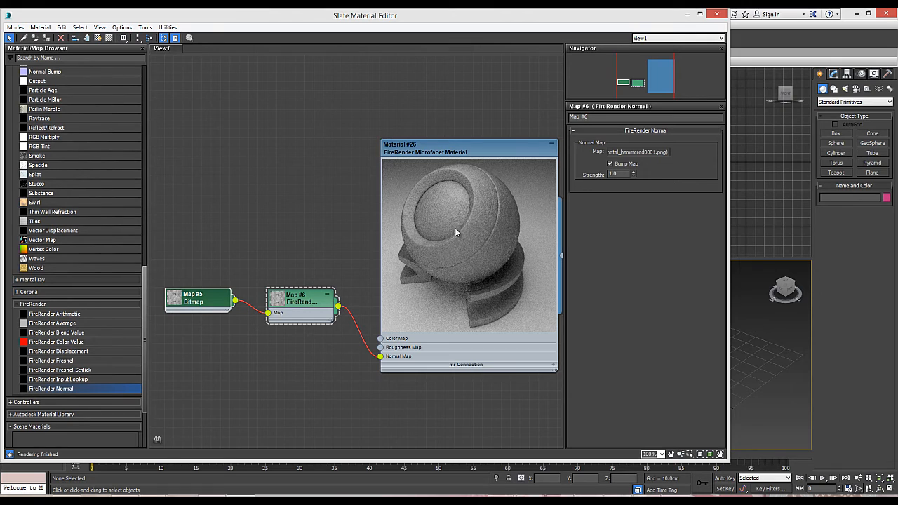
mouse_move(433, 219)
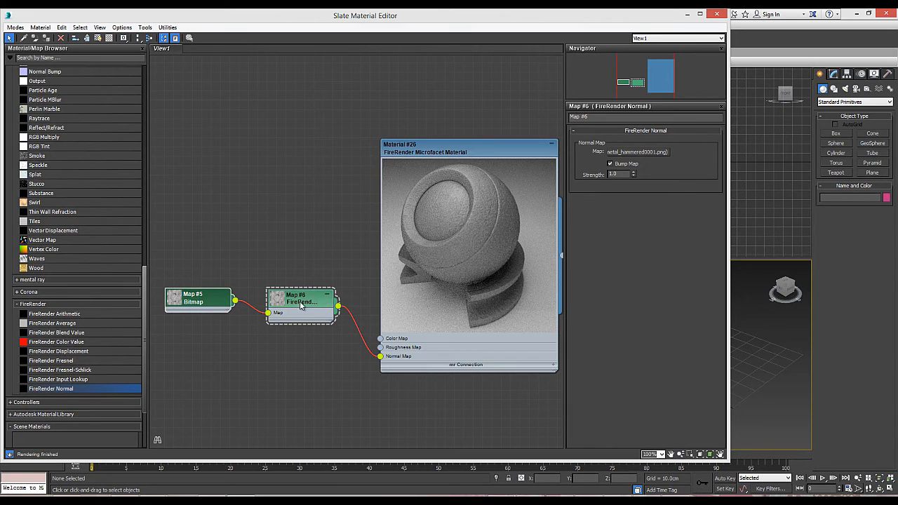
left_click_drag(302, 302, 294, 334)
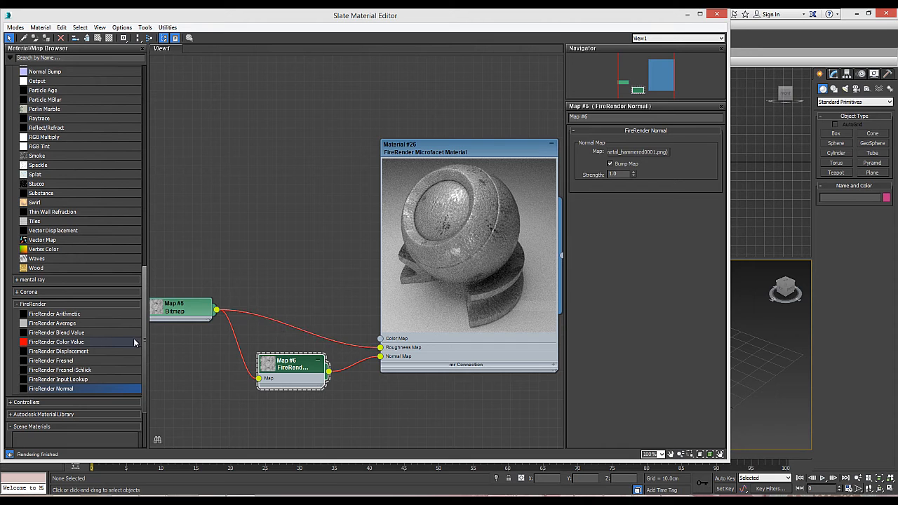
- Insert Color Correction maps after the bitmap and show Color Correction Map #7's settings
scroll("up", 3)
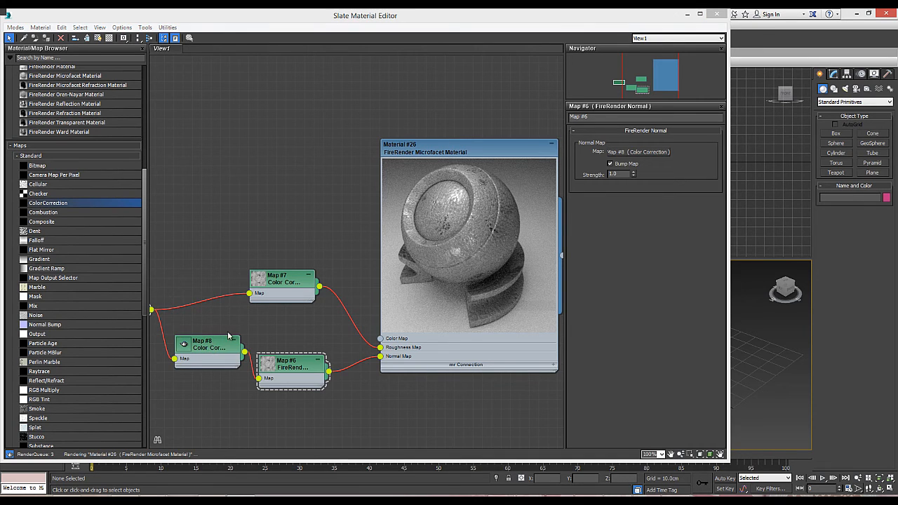
left_click(284, 279)
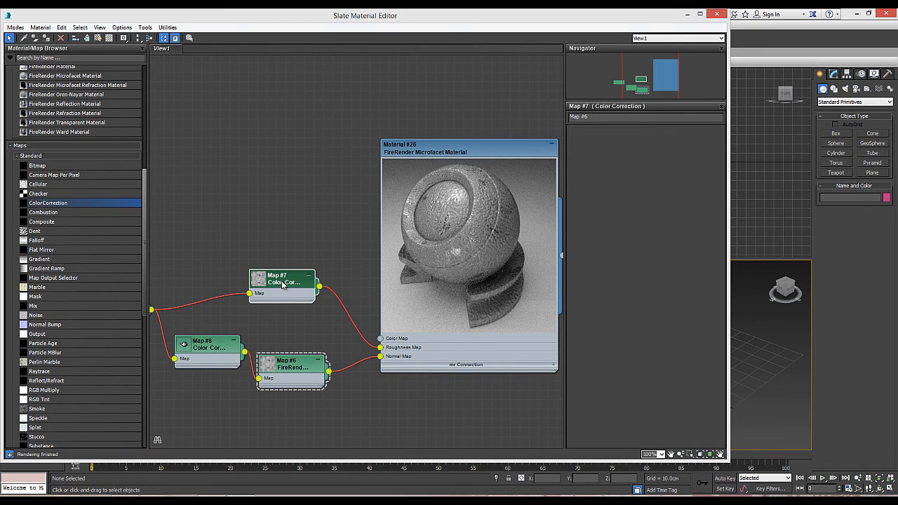
left_click(281, 280)
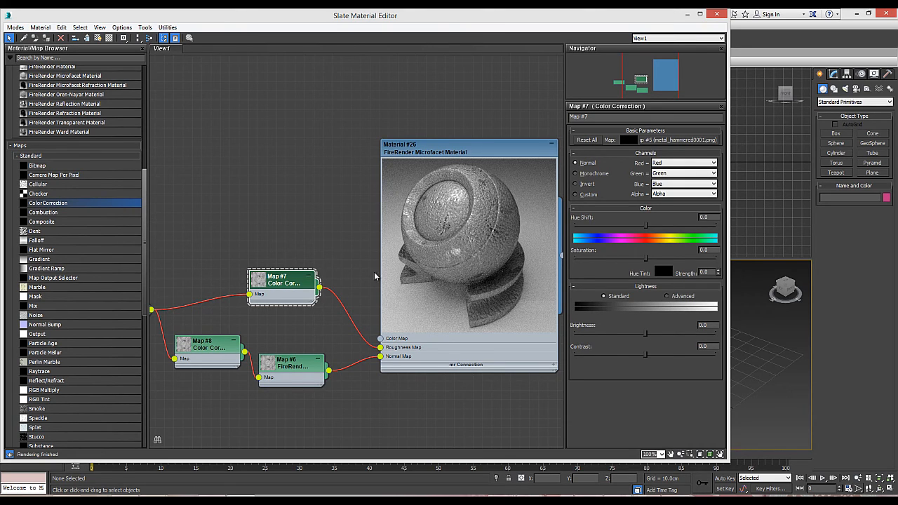
mouse_move(645, 337)
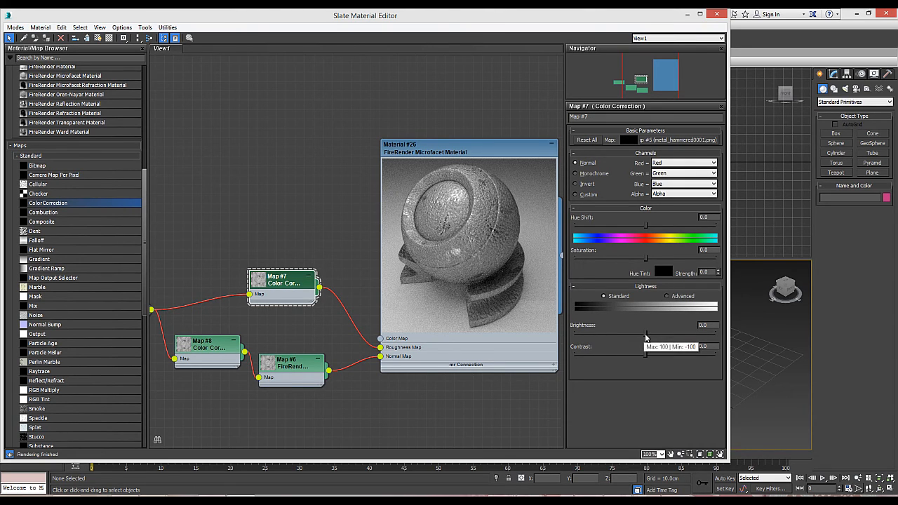
- Raise the Brightness of Color Correction Map #7
left_click_drag(645, 334, 638, 341)
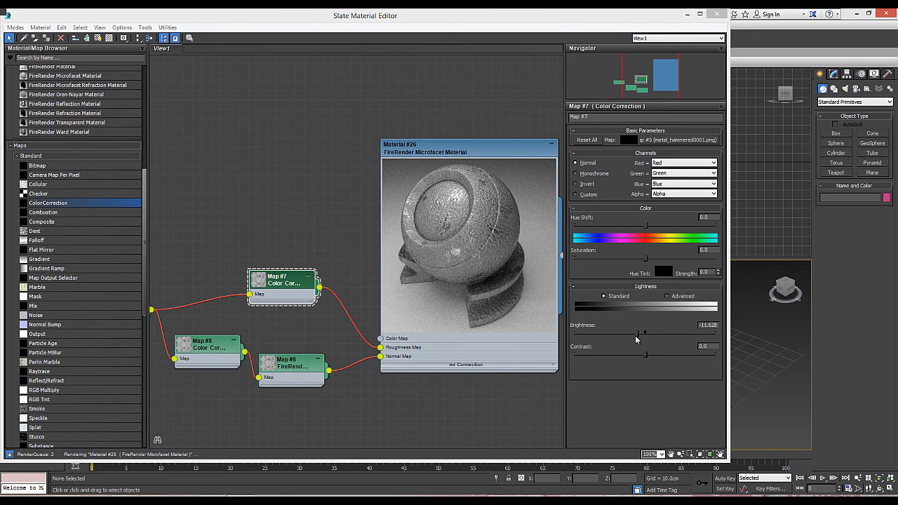
left_click_drag(645, 331, 644, 331)
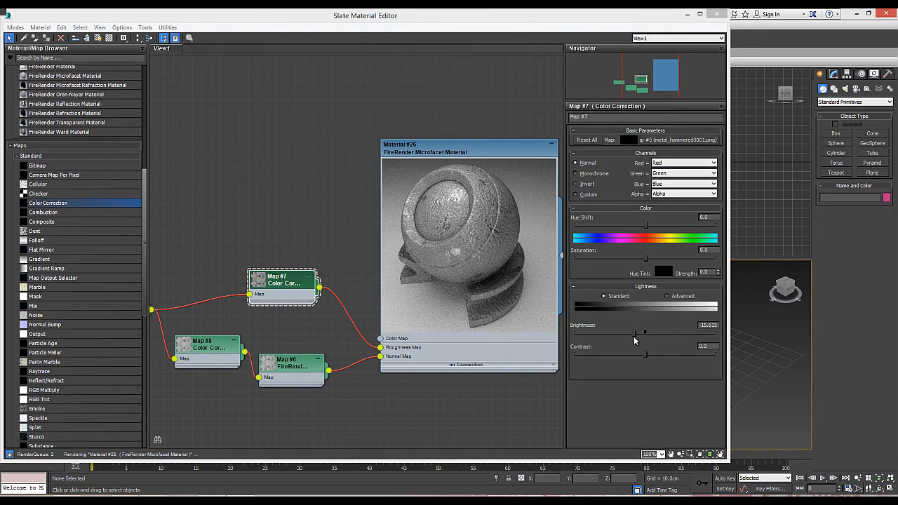
left_click_drag(644, 331, 642, 331)
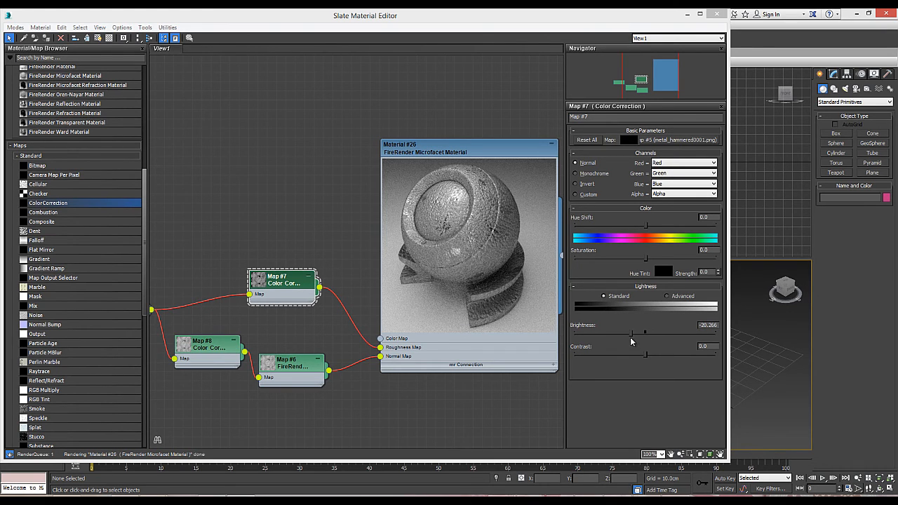
left_click_drag(644, 329, 644, 334)
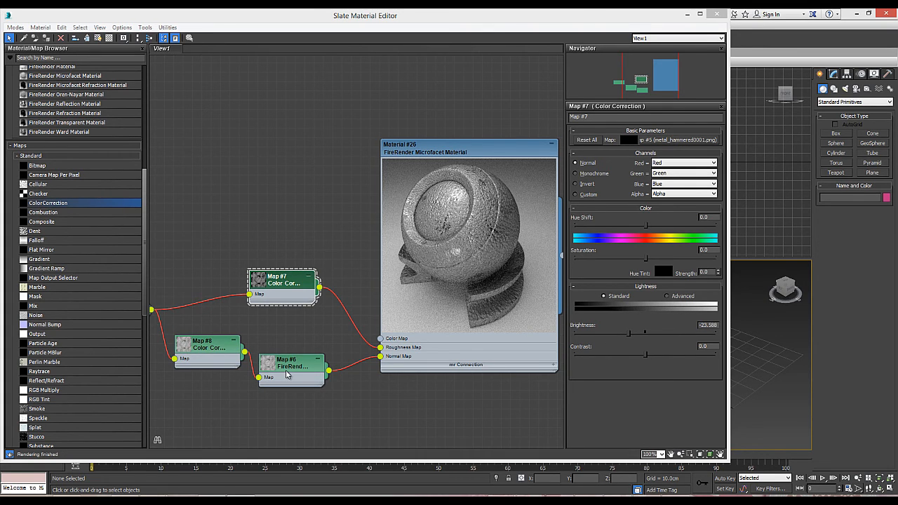
mouse_move(480, 314)
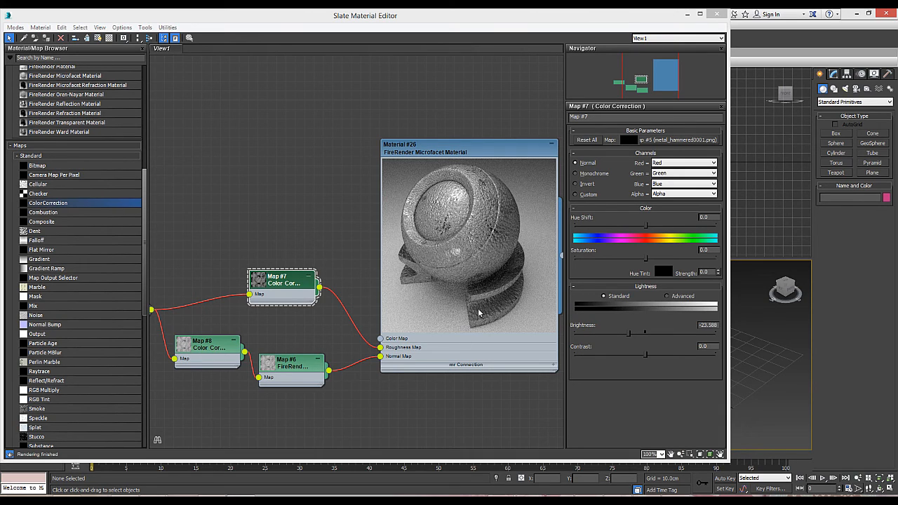
mouse_move(442, 219)
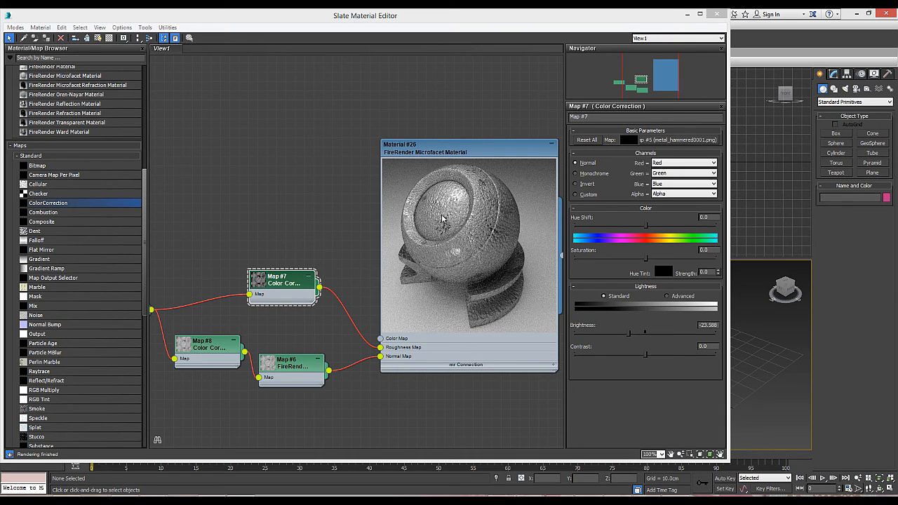
mouse_move(484, 233)
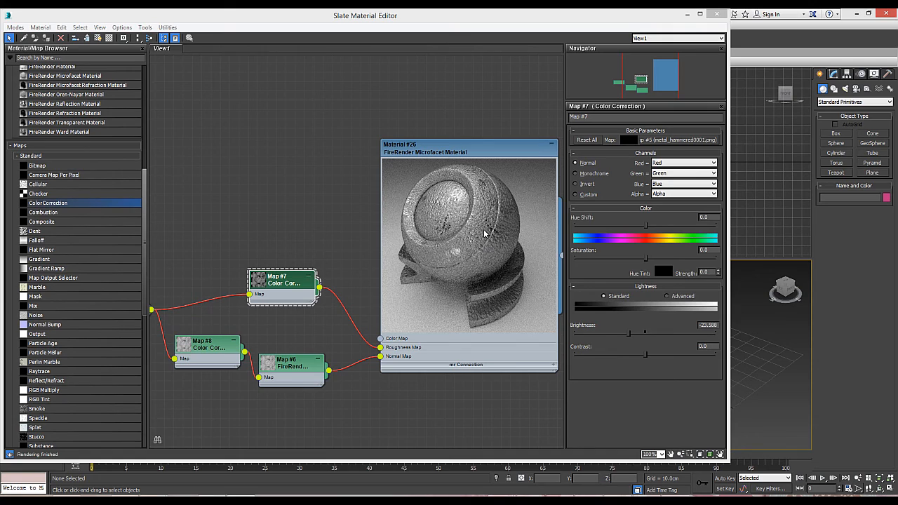
mouse_move(490, 219)
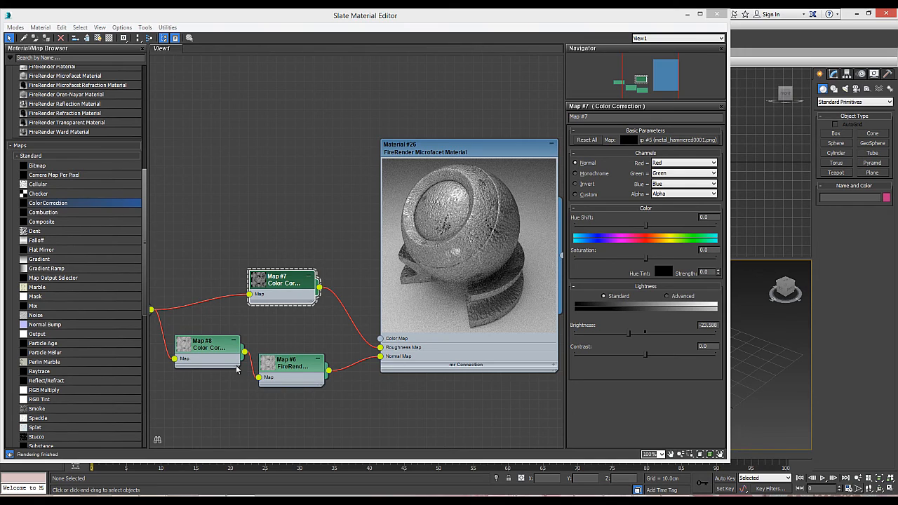
- Increase the Contrast of Color Correction Map #8 in its Lightness rollout
left_click(208, 348)
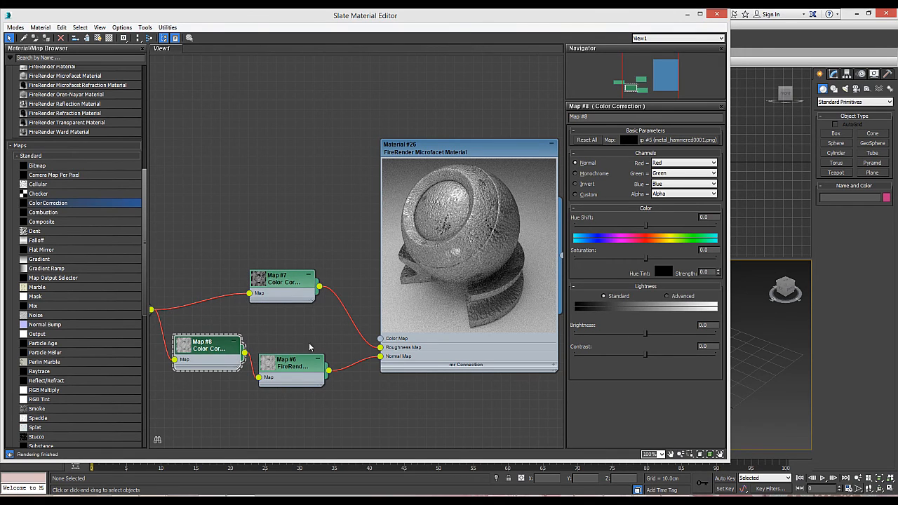
mouse_move(648, 362)
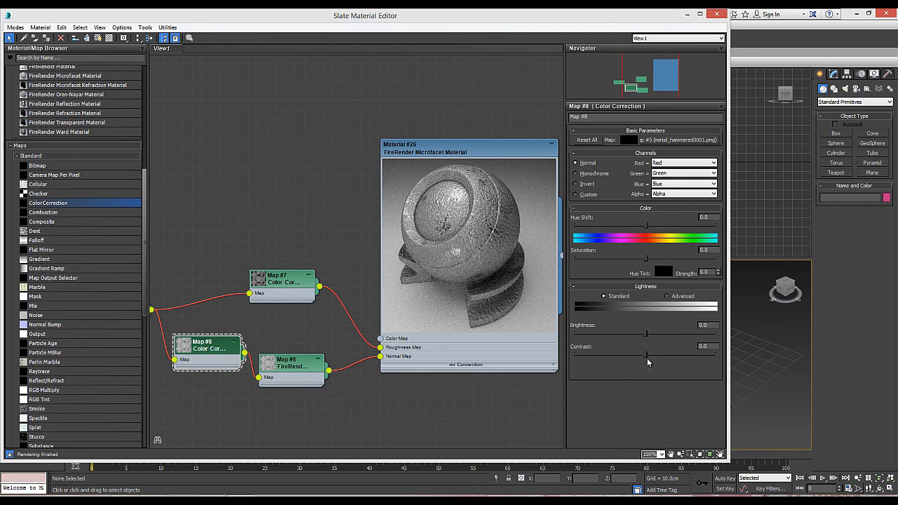
mouse_move(646, 357)
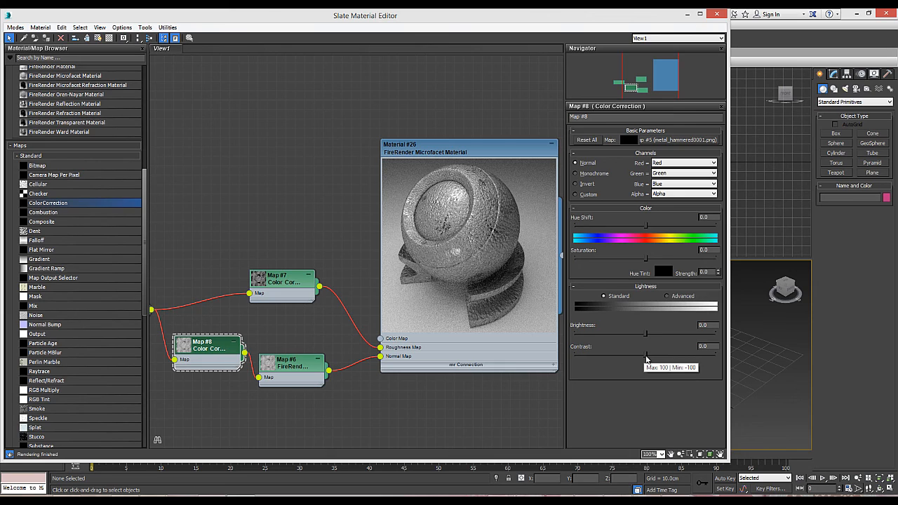
left_click_drag(646, 354, 645, 353)
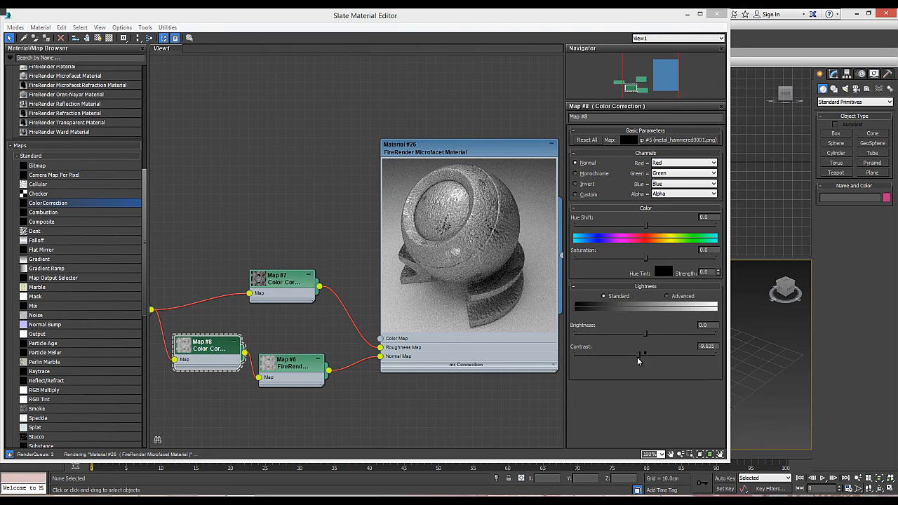
left_click_drag(643, 353, 620, 354)
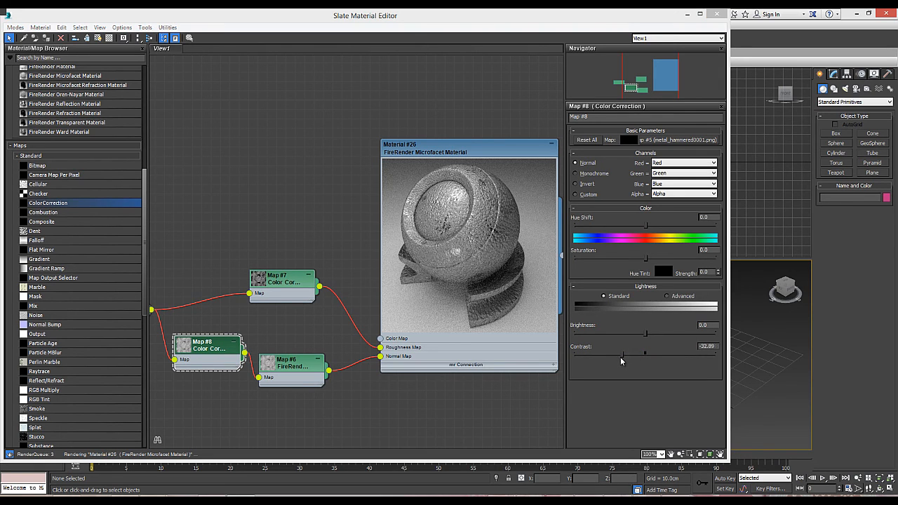
left_click_drag(629, 354, 617, 354)
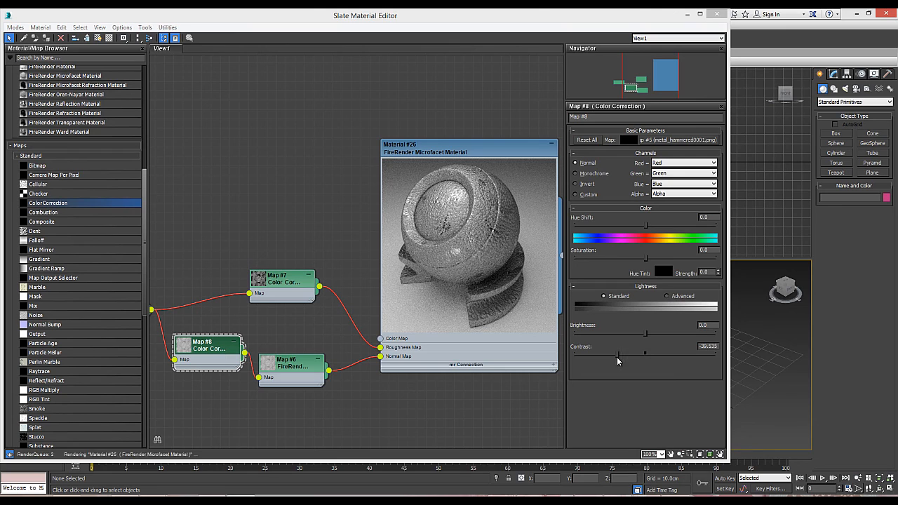
left_click_drag(620, 354, 614, 354)
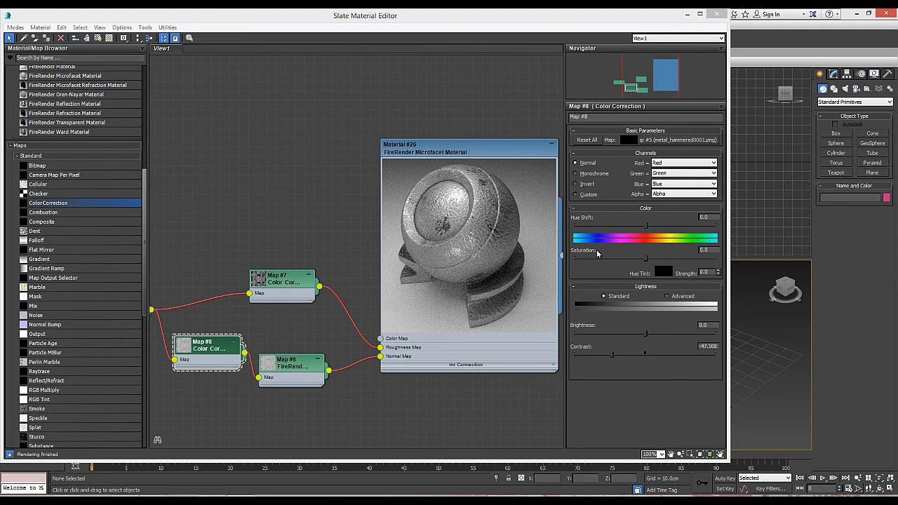
- Set Color Correction Map #8's Channels option to Invert
left_click(576, 184)
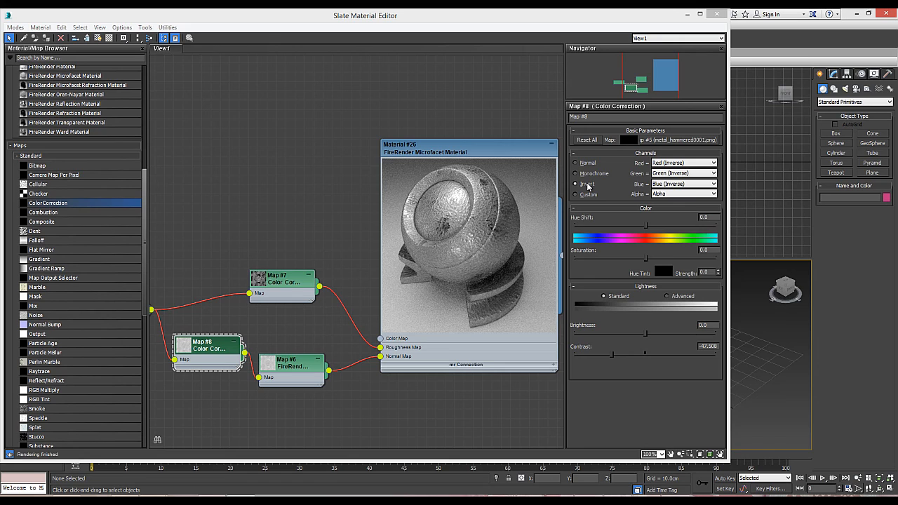
left_click(575, 183)
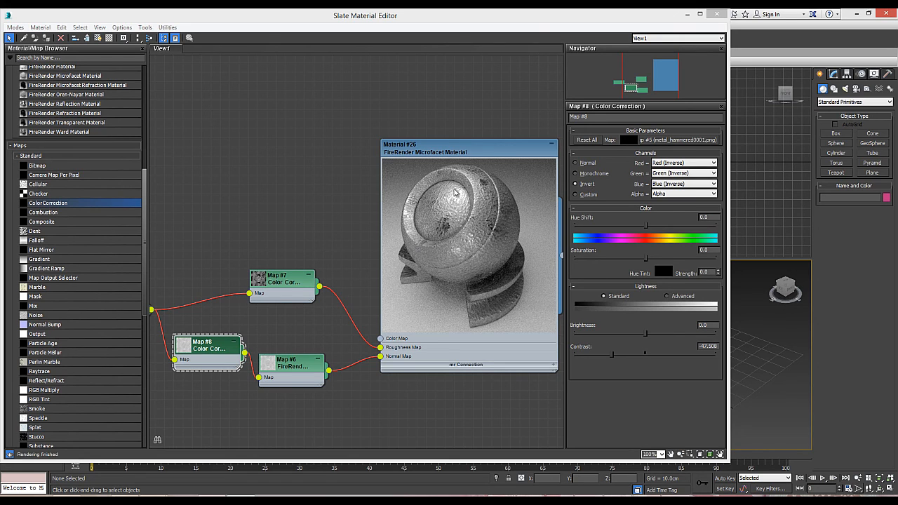
mouse_move(470, 241)
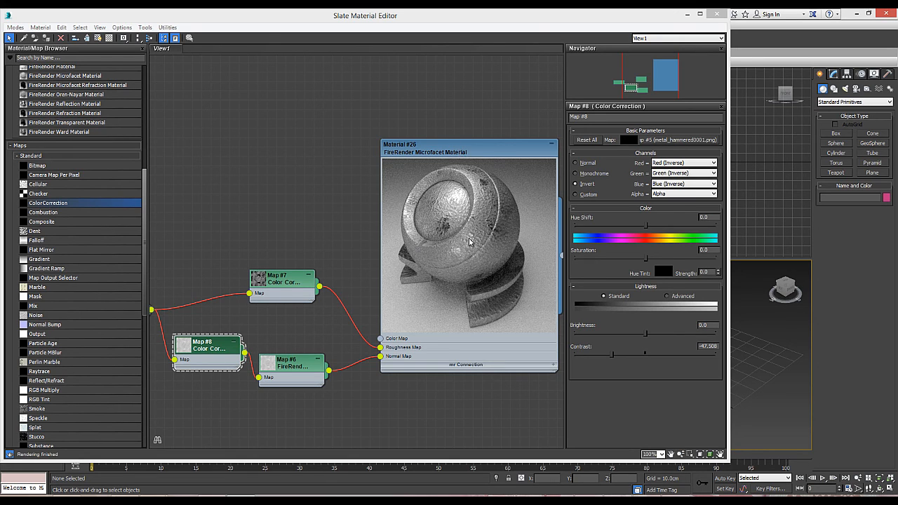